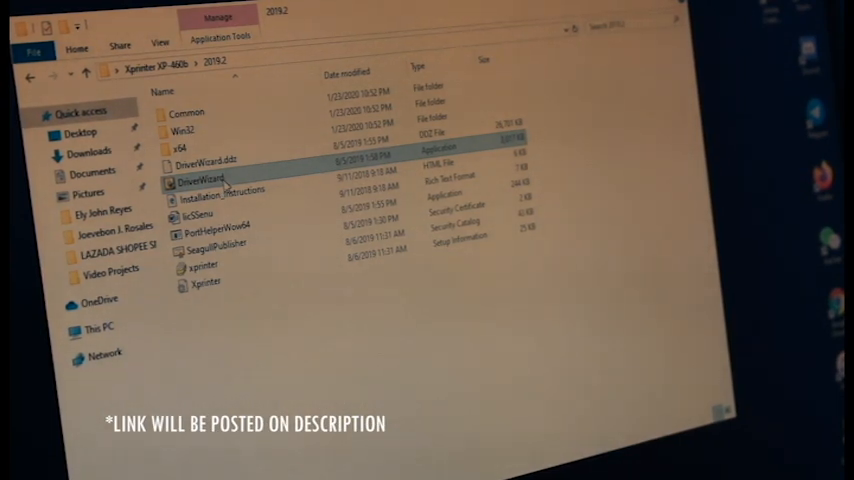
Launch DriverWizard from the Xprinter XP-460B driver folder.
double_click(206, 178)
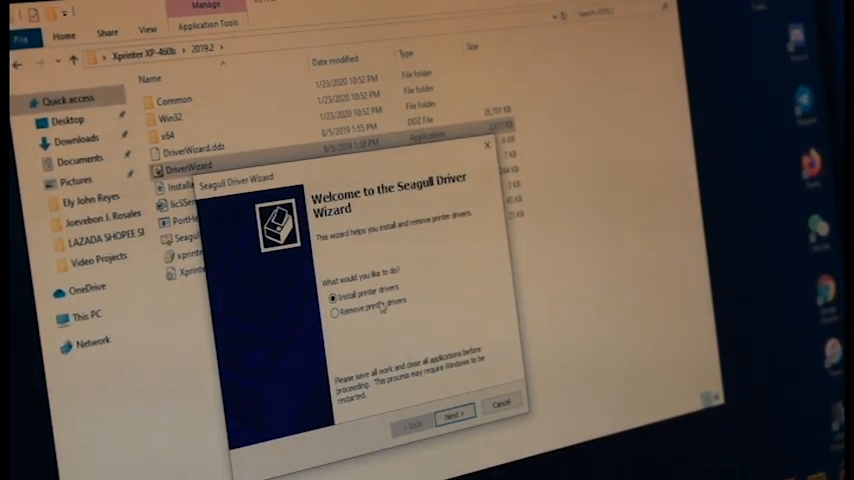
Choose 'Install printer drivers' with USB as the printer connection to reach Plug and Play detection.
click(454, 416)
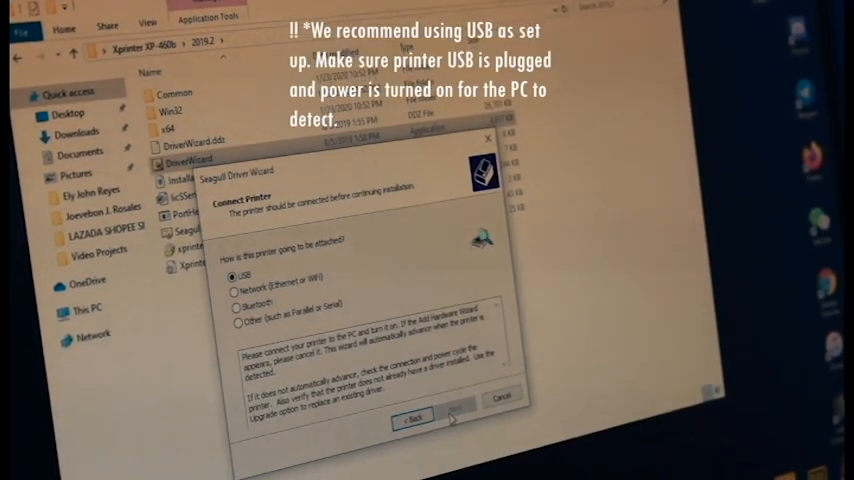
click(454, 416)
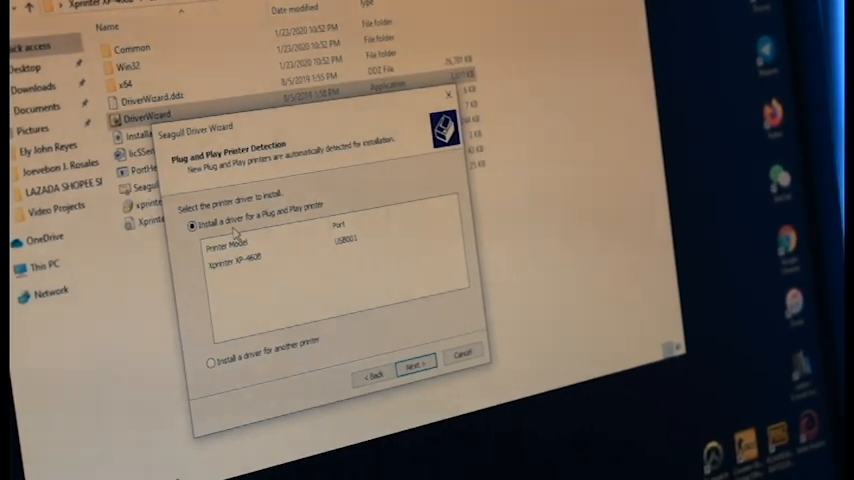
Install the detected XP-460B with its default name and 'Do not share', then finish.
click(244, 244)
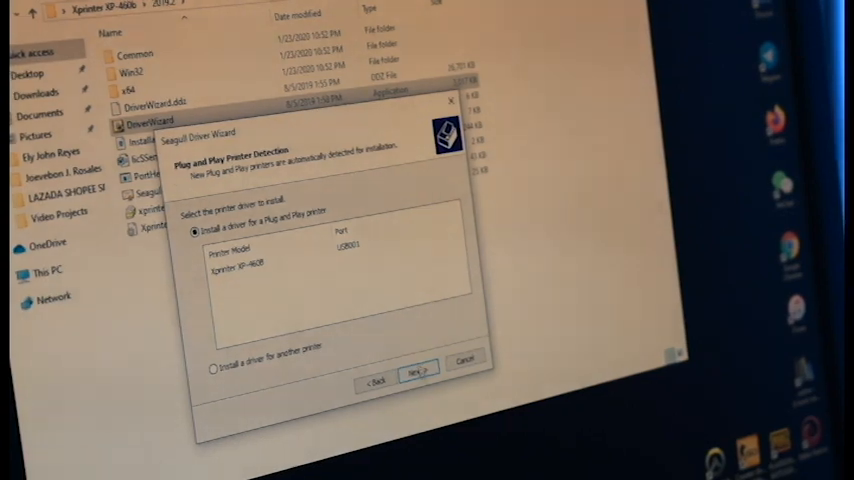
click(416, 372)
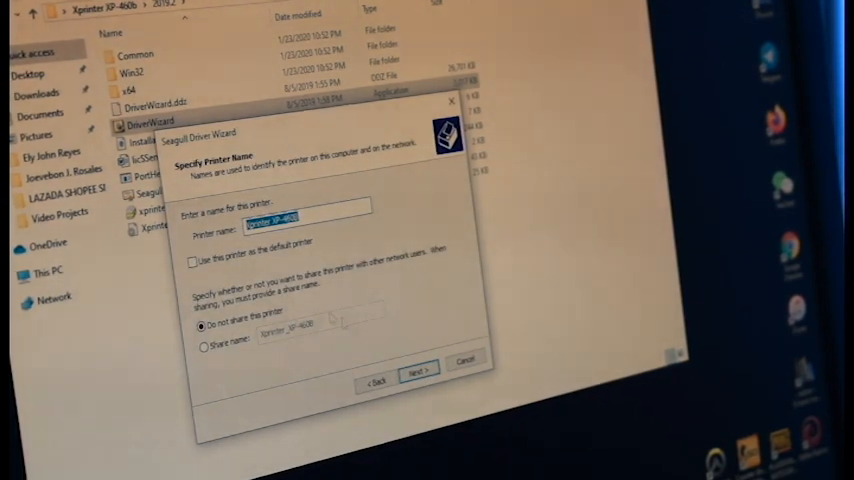
click(416, 372)
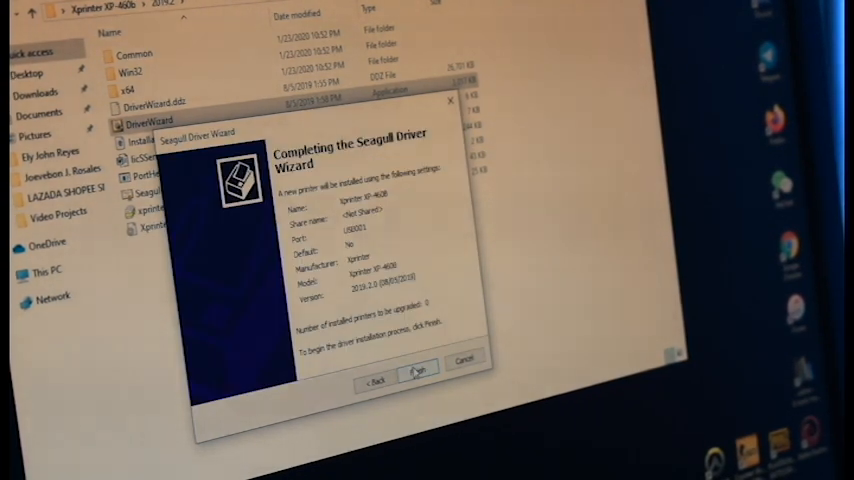
click(416, 372)
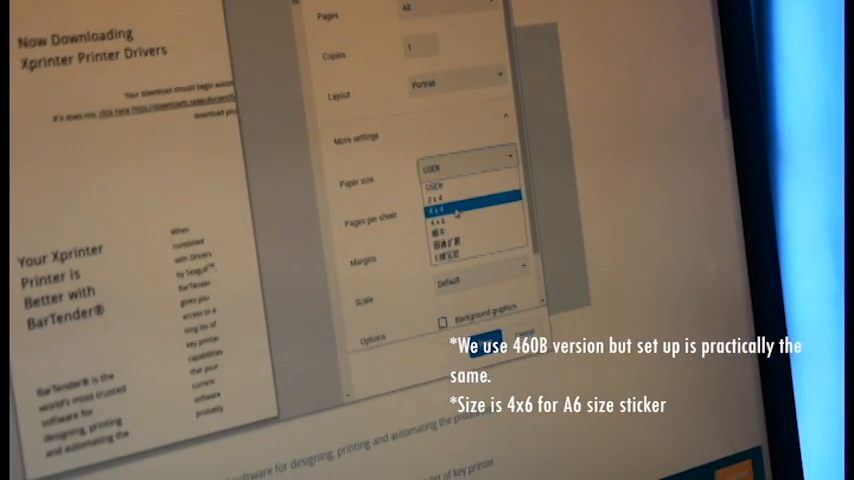
Set the print dialog paper size to 4x6 under More settings.
click(456, 210)
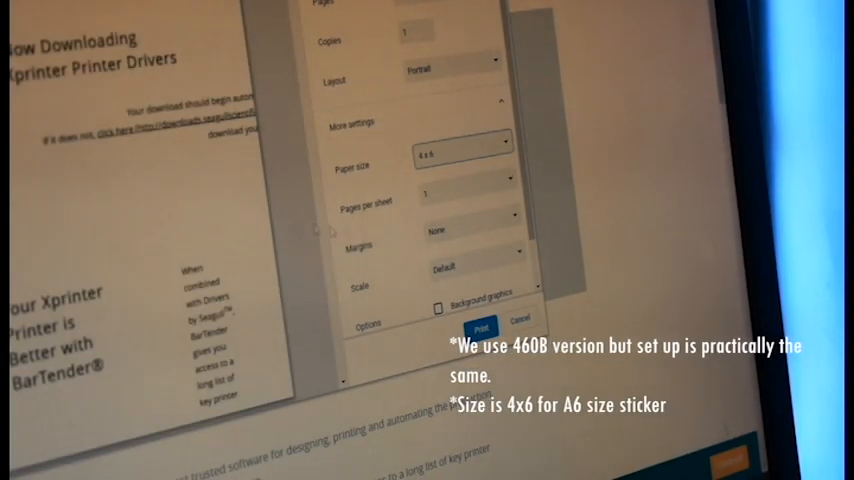